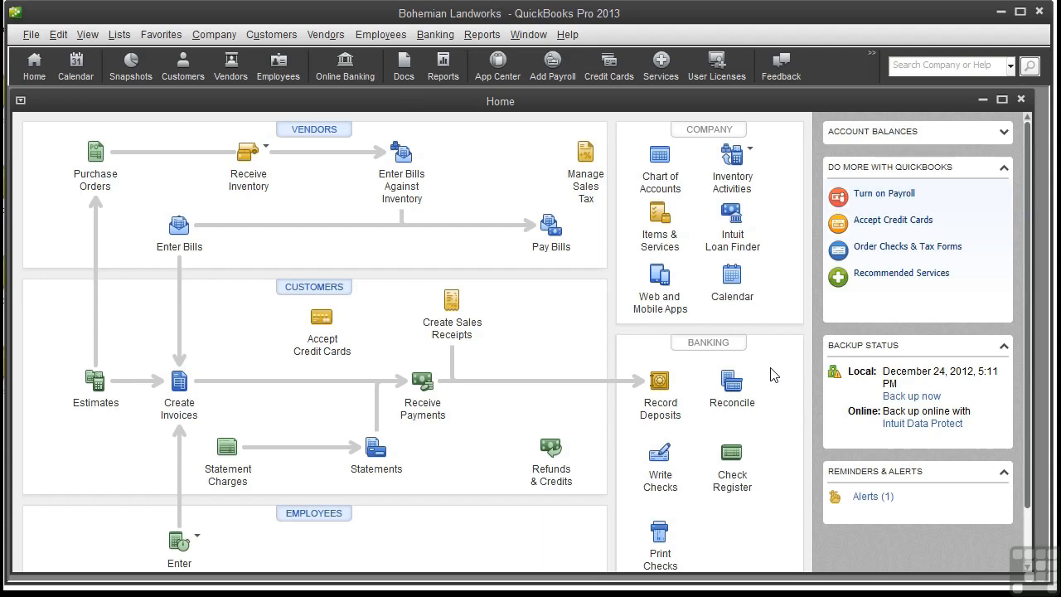
{"action": "mouse_move", "coordinate": [324, 289]}
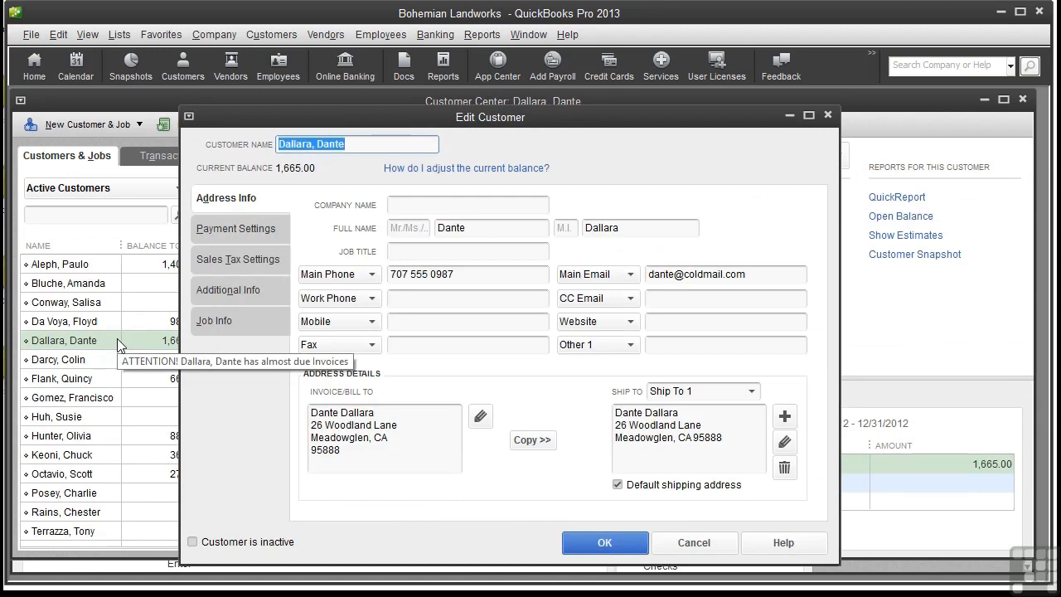
{"action": "mouse_move", "coordinate": [253, 208]}
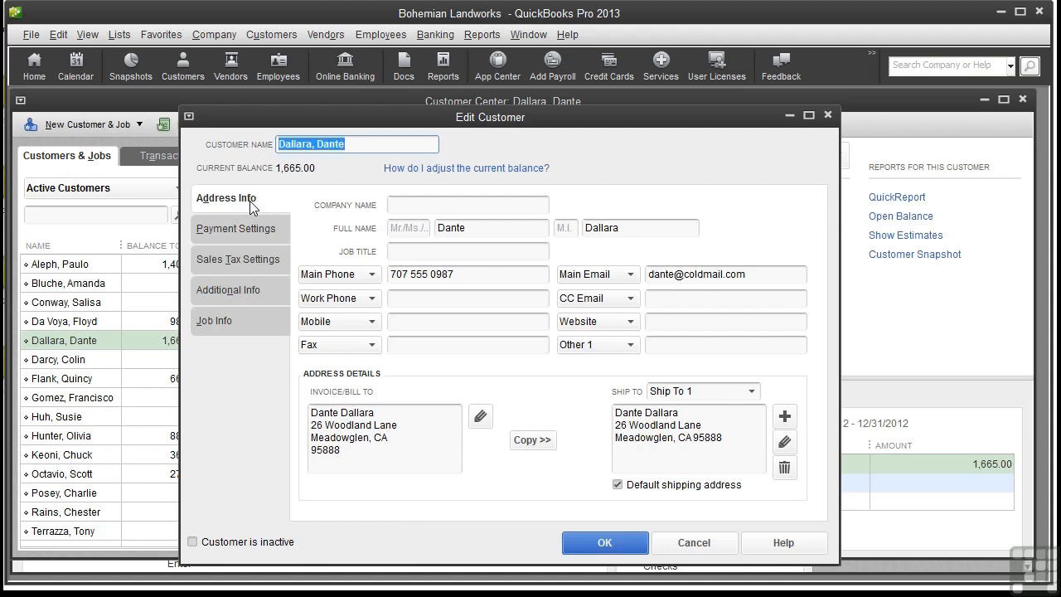
{"action": "left_click", "coordinate": [237, 228]}
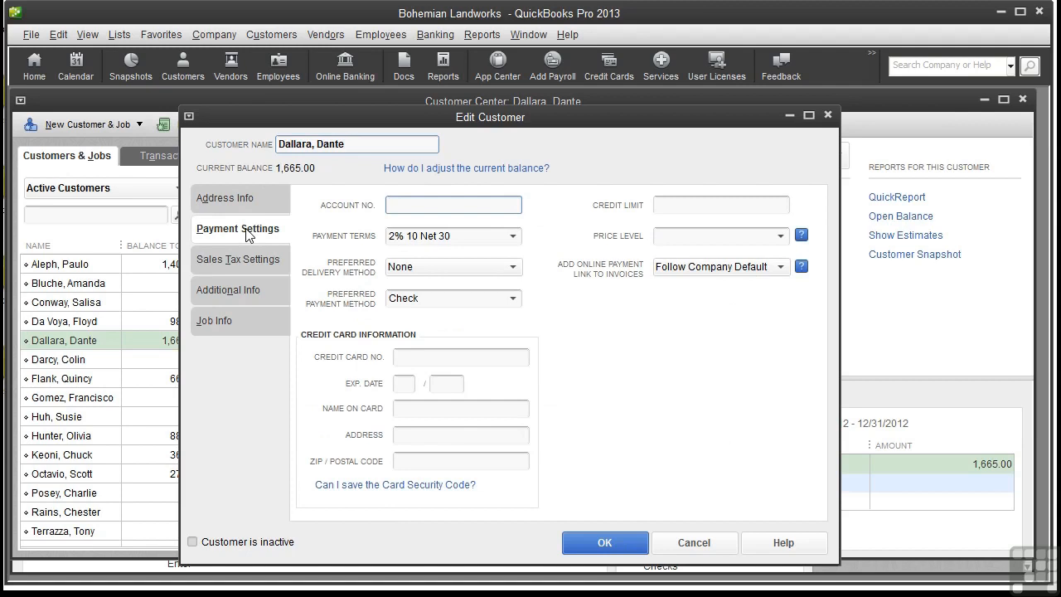
{"action": "left_click", "coordinate": [453, 205]}
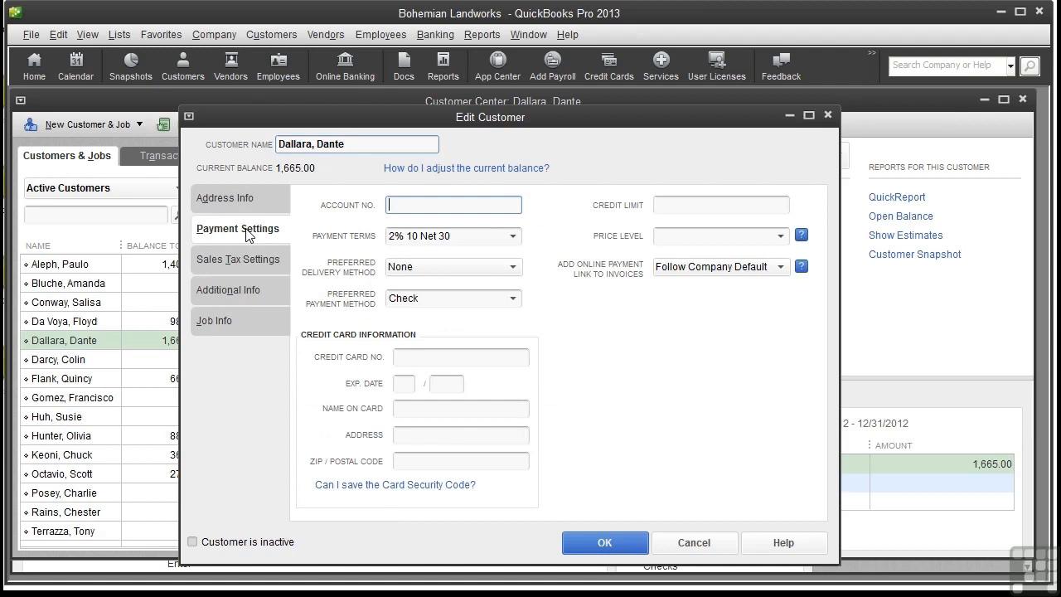
{"action": "left_click", "coordinate": [240, 259]}
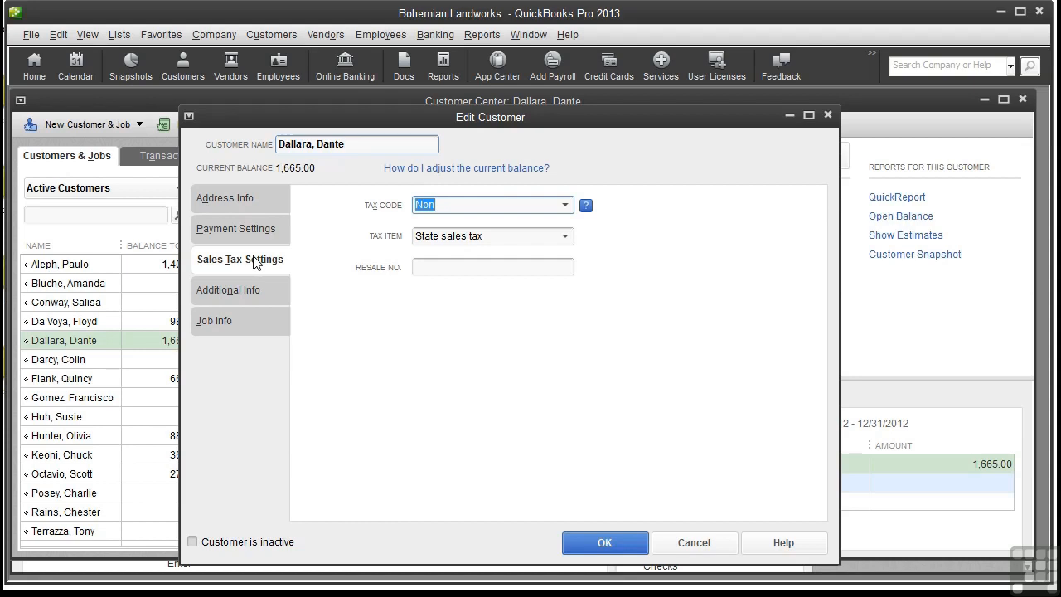
{"action": "left_click", "coordinate": [565, 235]}
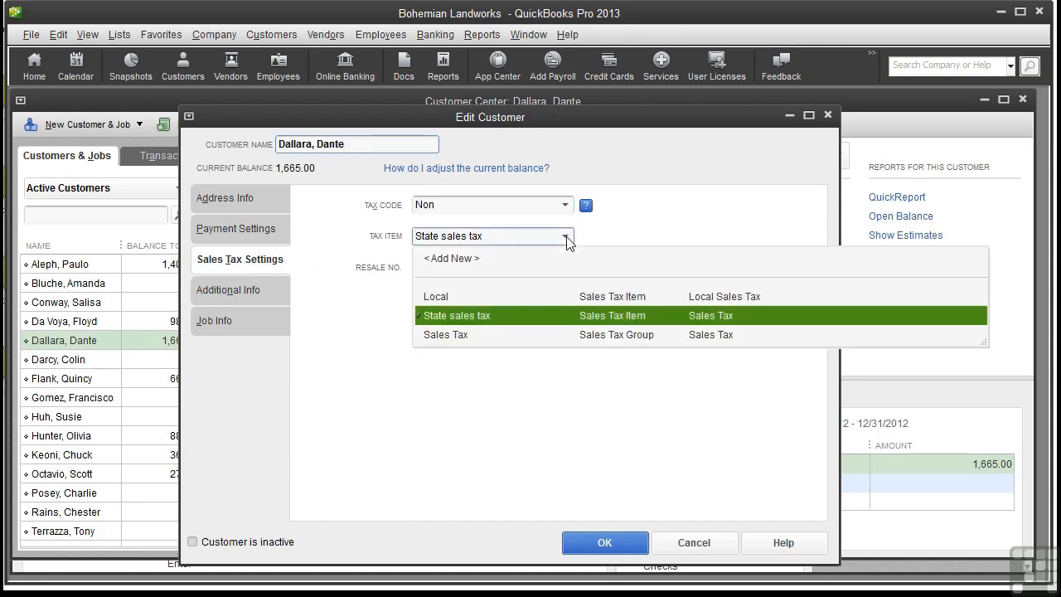
{"action": "left_click", "coordinate": [456, 315]}
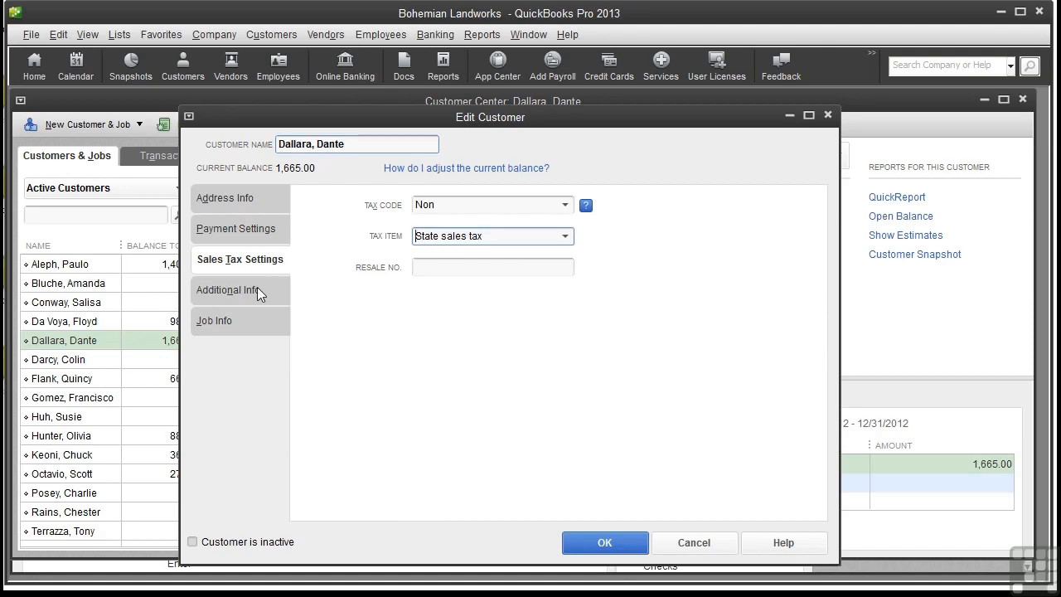
{"action": "left_click", "coordinate": [229, 290]}
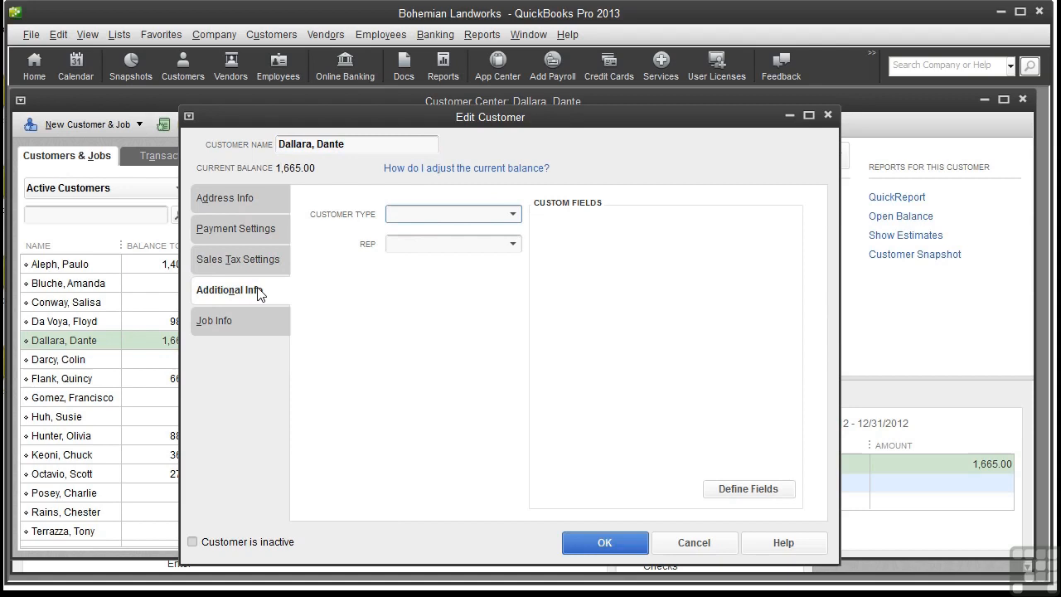
{"action": "mouse_move", "coordinate": [267, 293]}
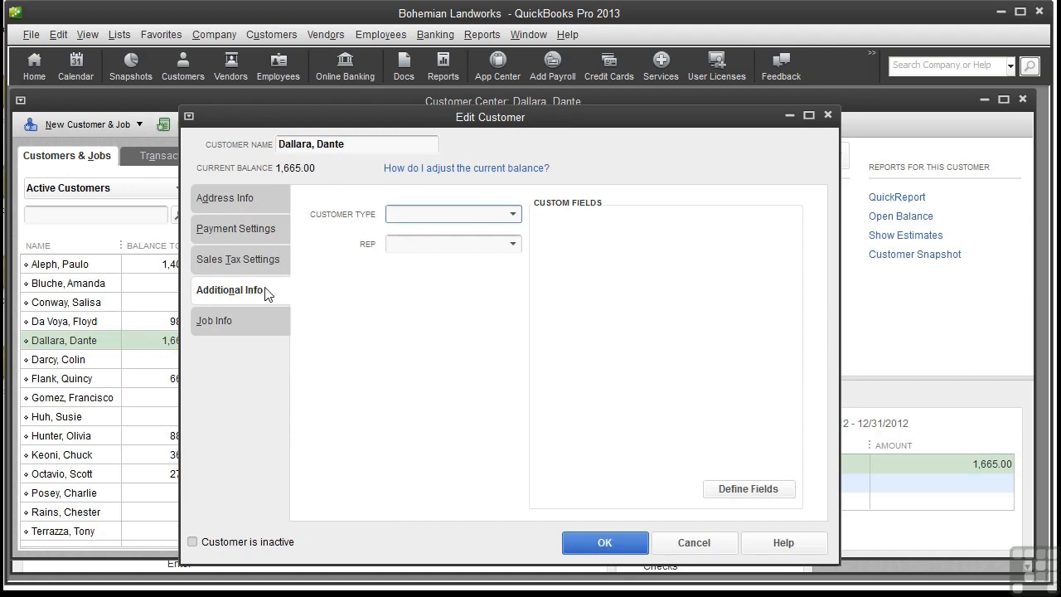
{"action": "mouse_move", "coordinate": [481, 291]}
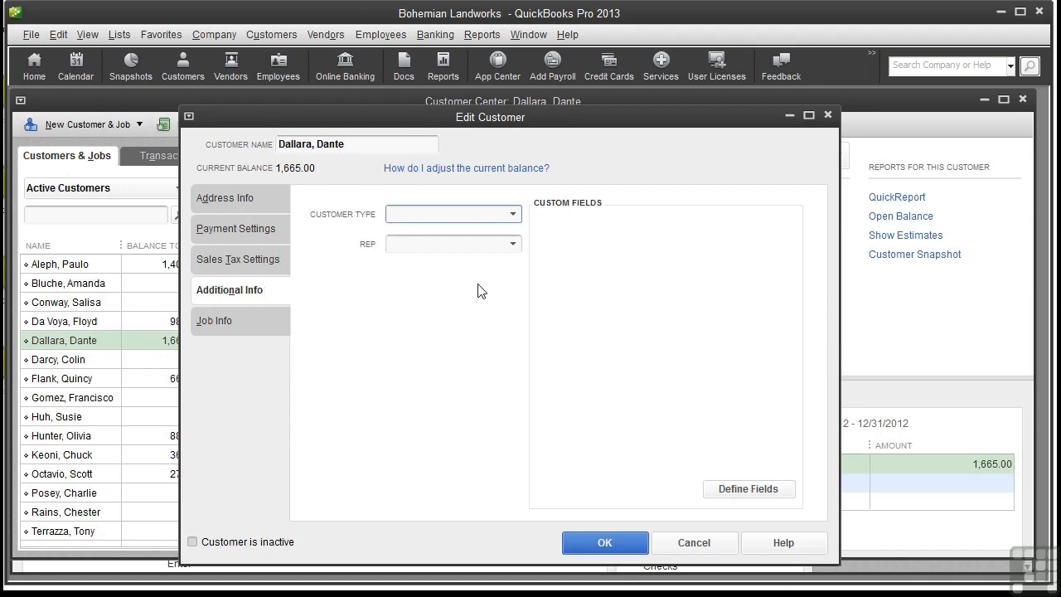
{"action": "mouse_move", "coordinate": [473, 290]}
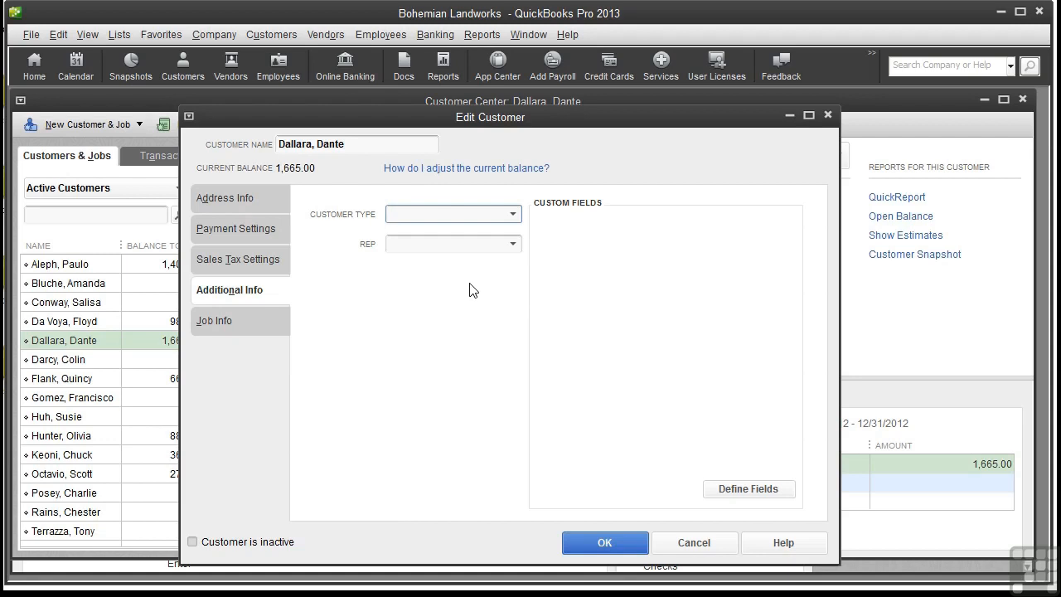
{"action": "left_click", "coordinate": [452, 214]}
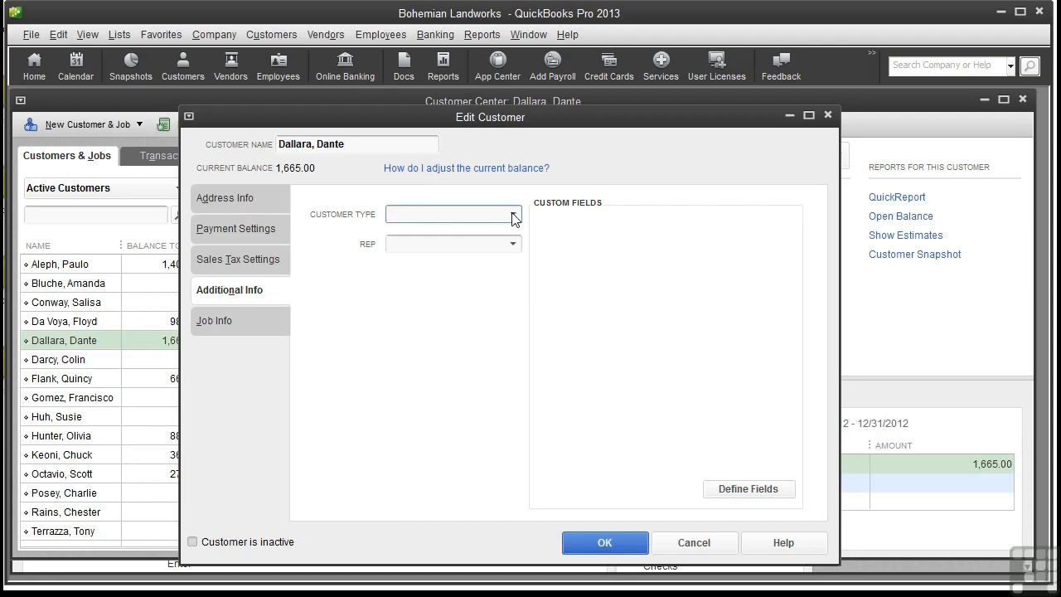
{"action": "left_click", "coordinate": [512, 214]}
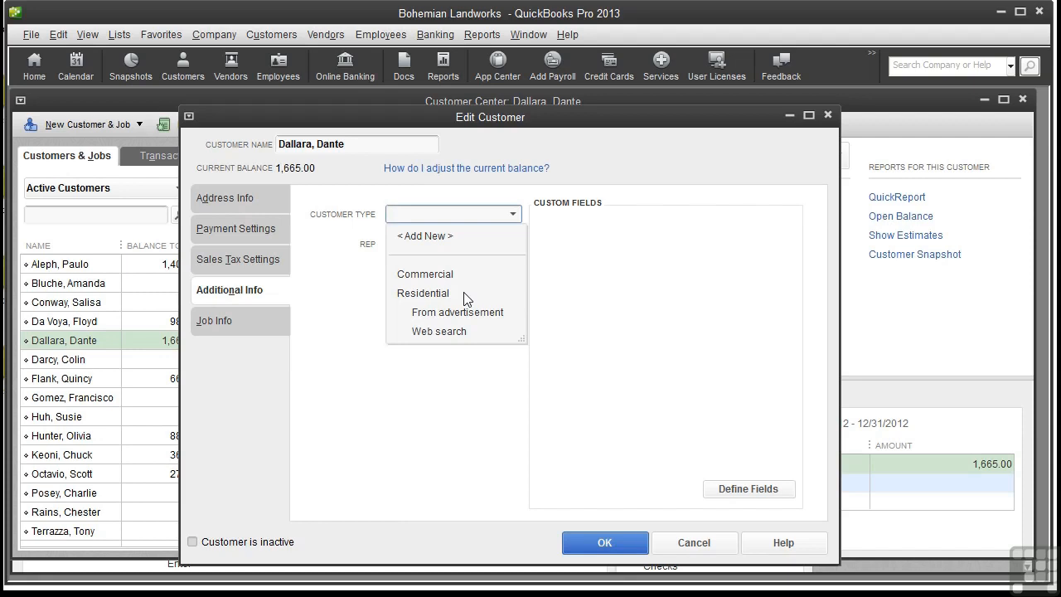
{"action": "mouse_move", "coordinate": [476, 315]}
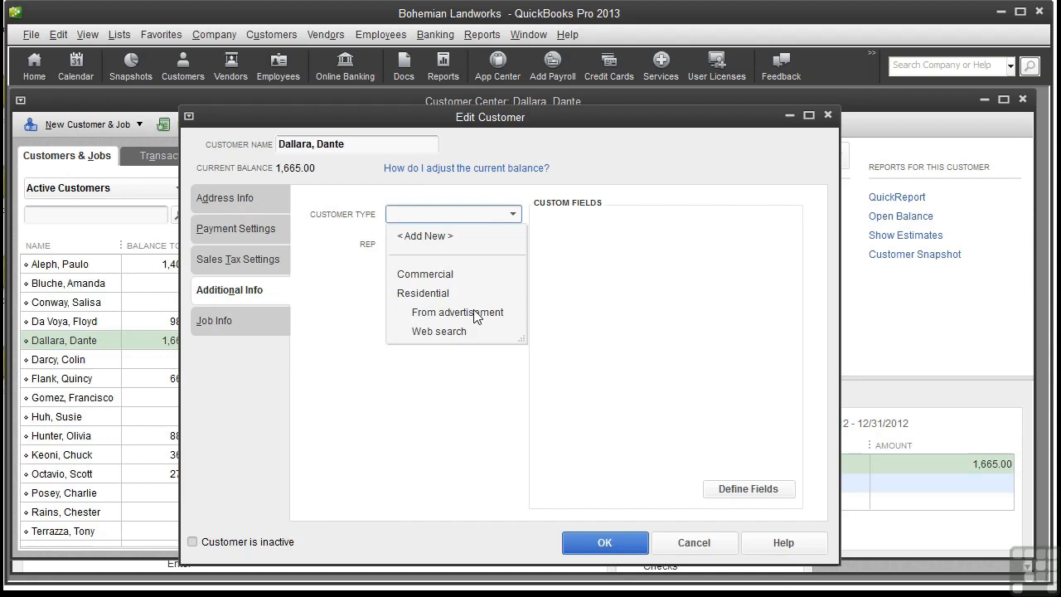
{"action": "mouse_move", "coordinate": [469, 340]}
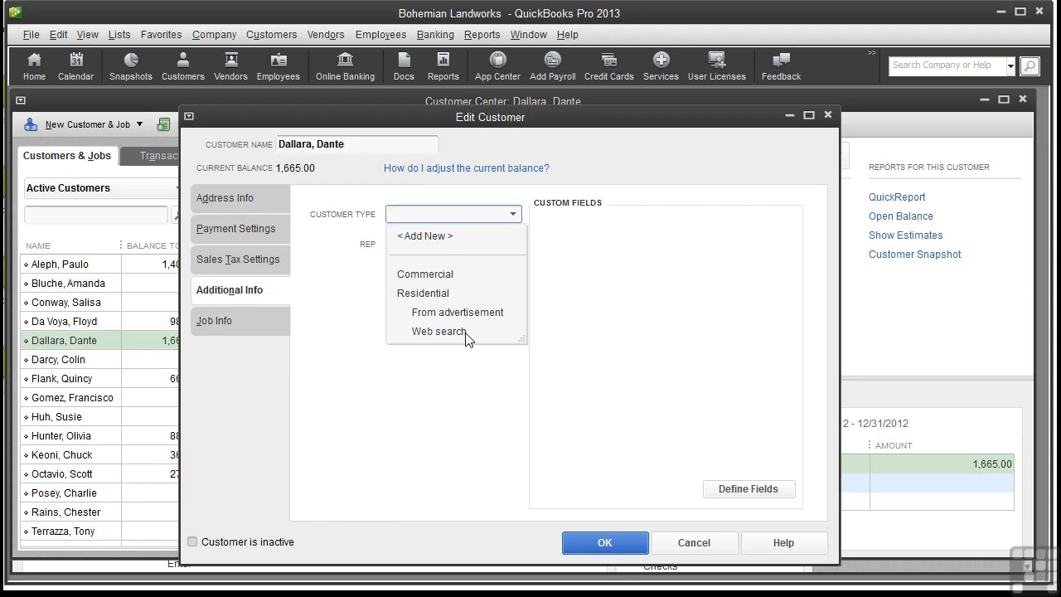
{"action": "mouse_move", "coordinate": [228, 324]}
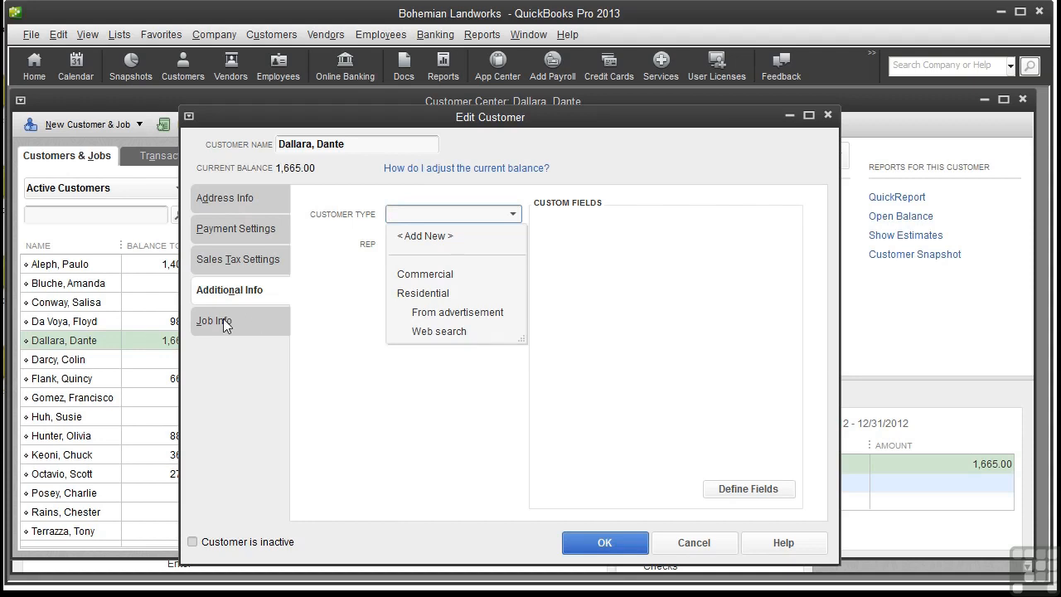
{"action": "left_click", "coordinate": [214, 321]}
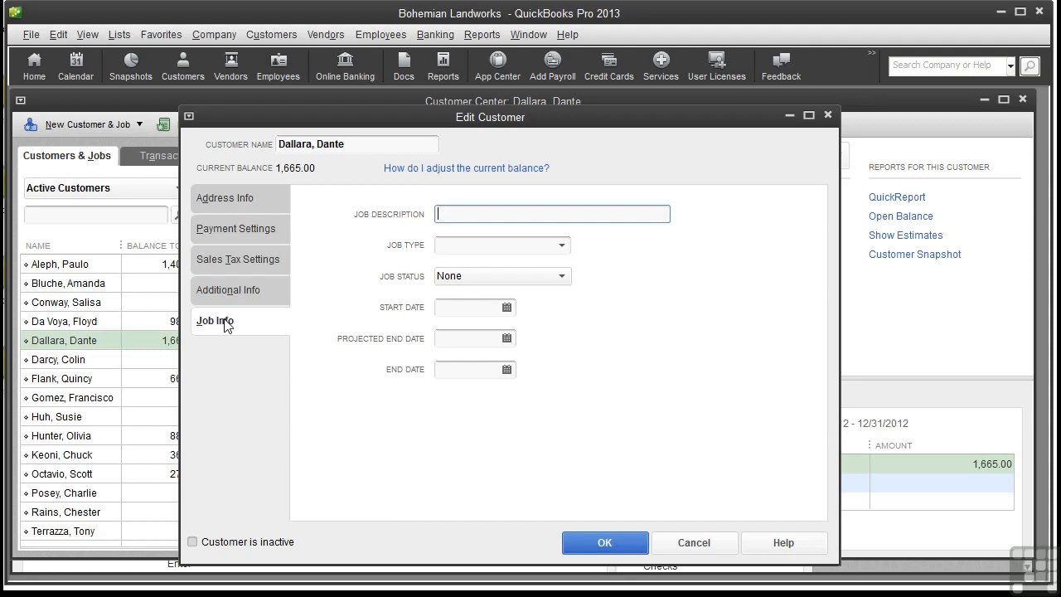
{"action": "mouse_move", "coordinate": [614, 274]}
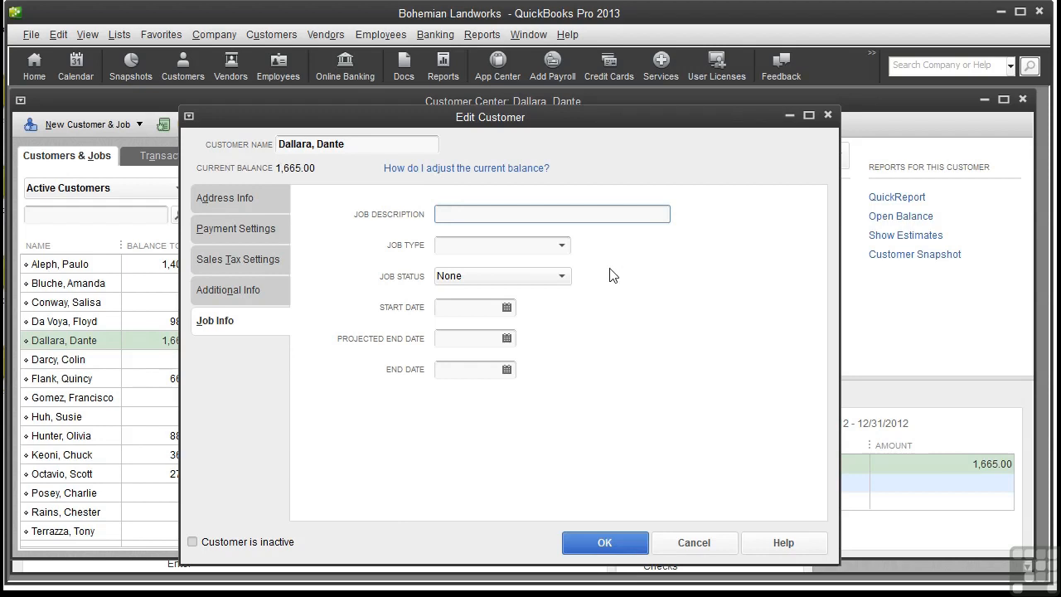
{"action": "left_click", "coordinate": [562, 245]}
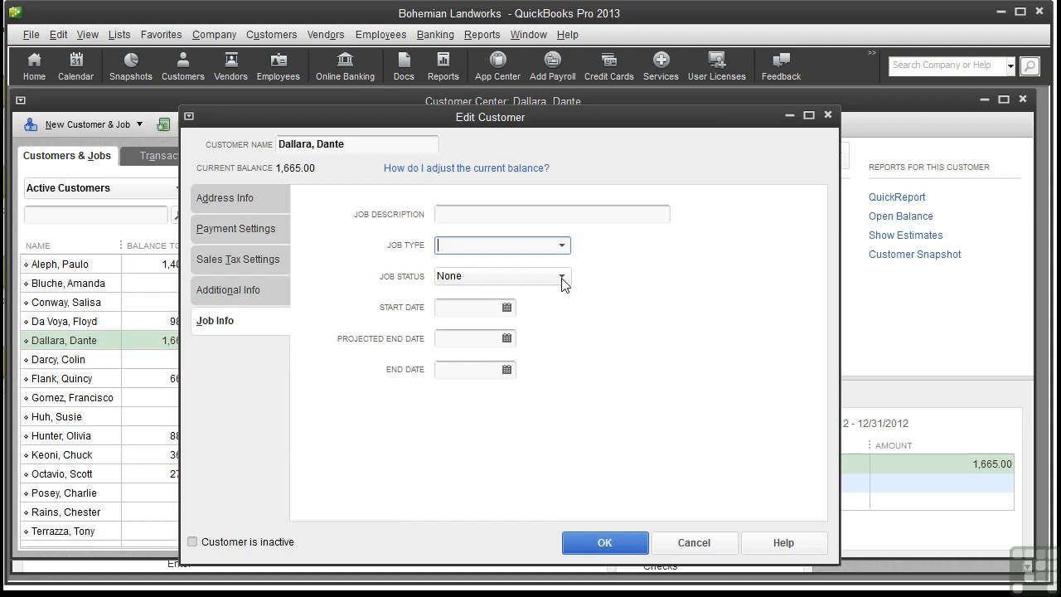
{"action": "left_click", "coordinate": [561, 276]}
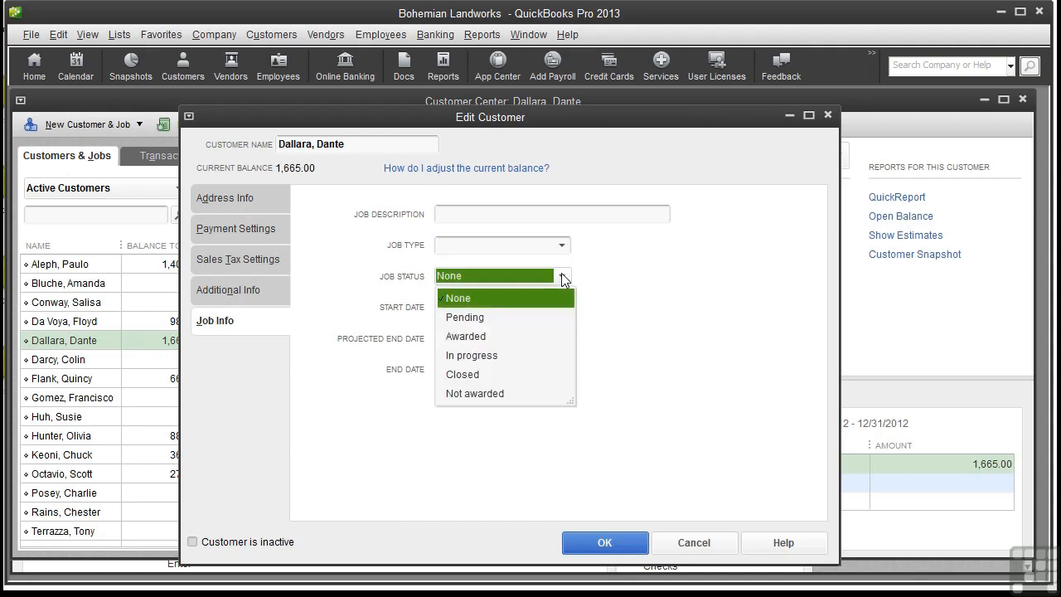
{"action": "mouse_move", "coordinate": [539, 296]}
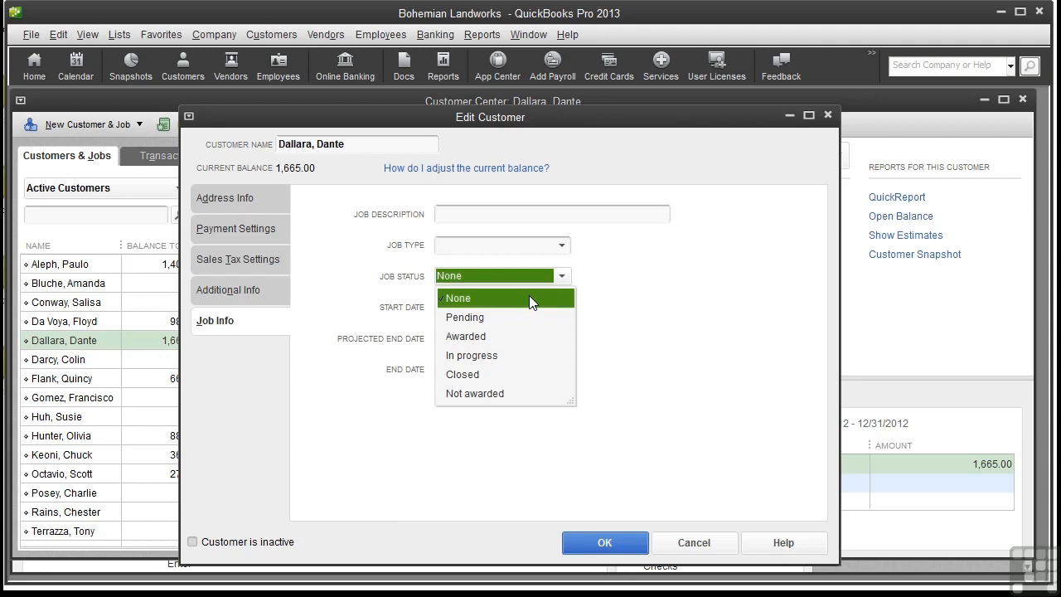
{"action": "left_click", "coordinate": [459, 297]}
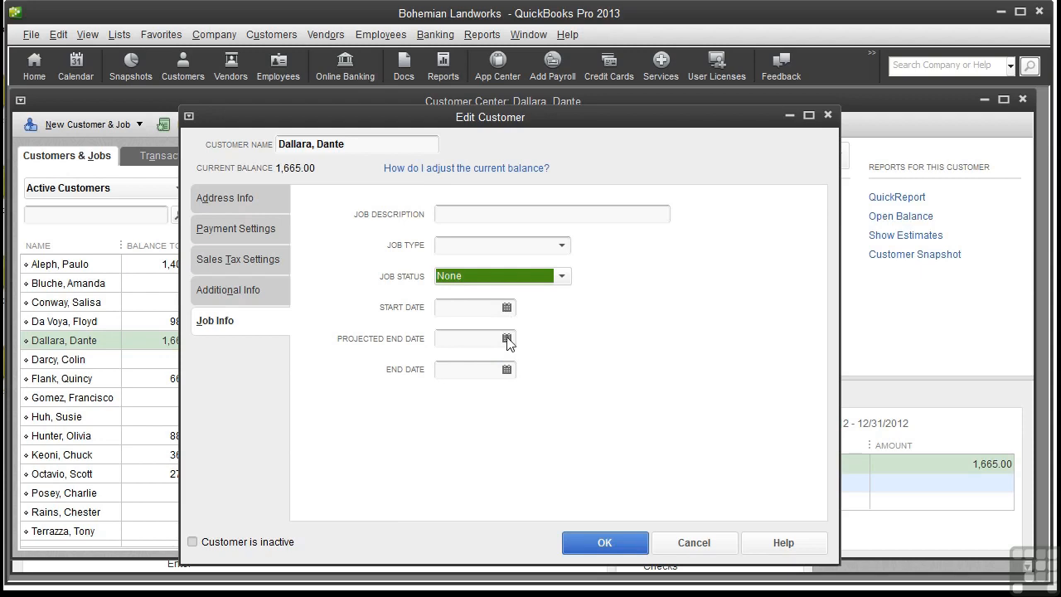
{"action": "mouse_move", "coordinate": [512, 371]}
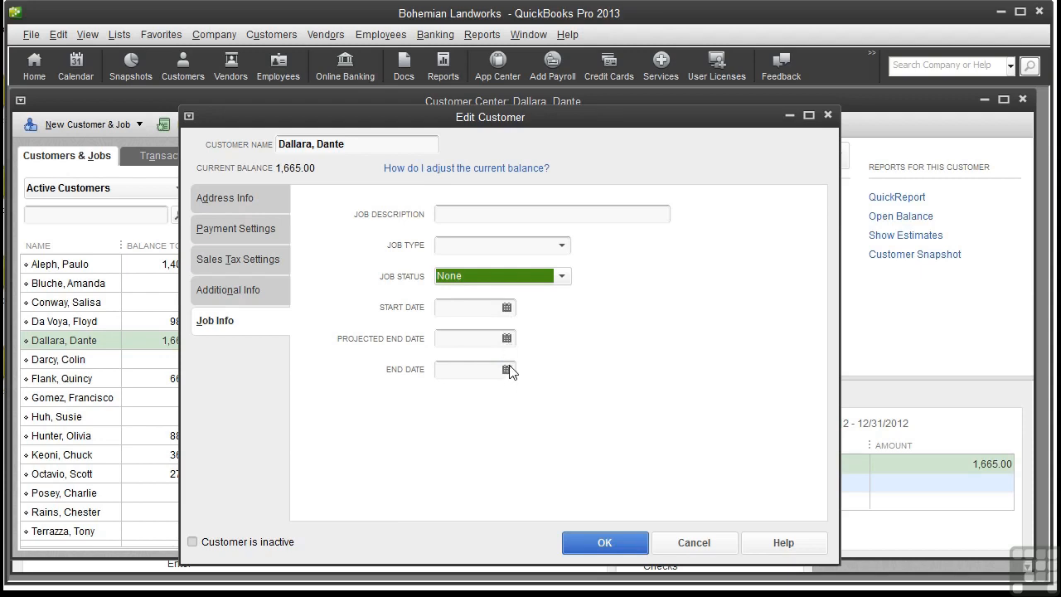